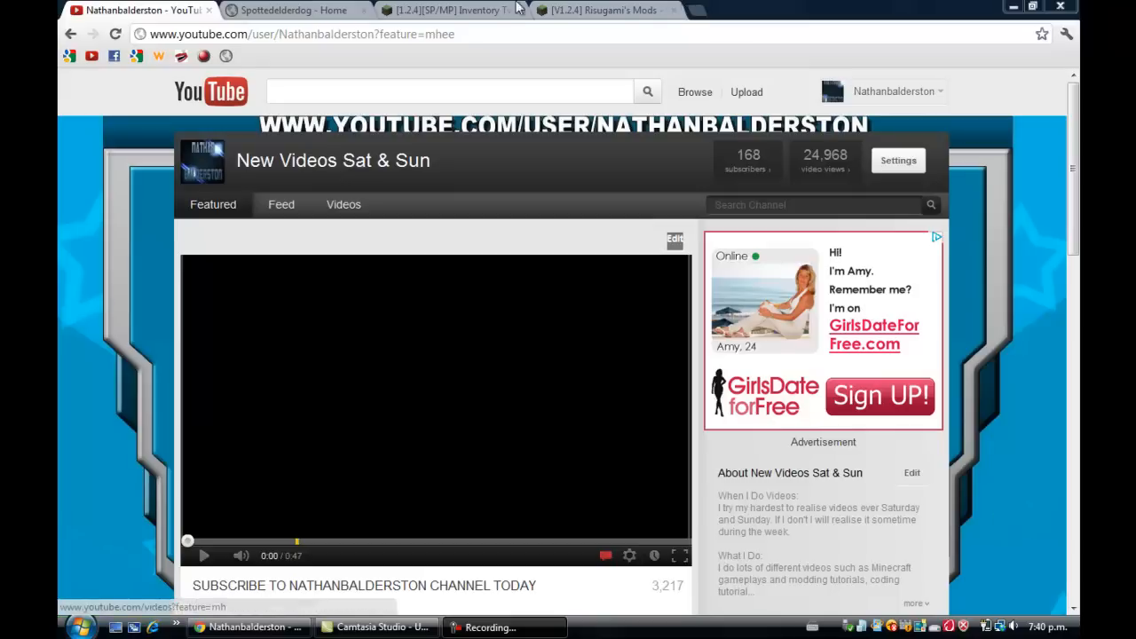
pyautogui.moveTo(453, 11)
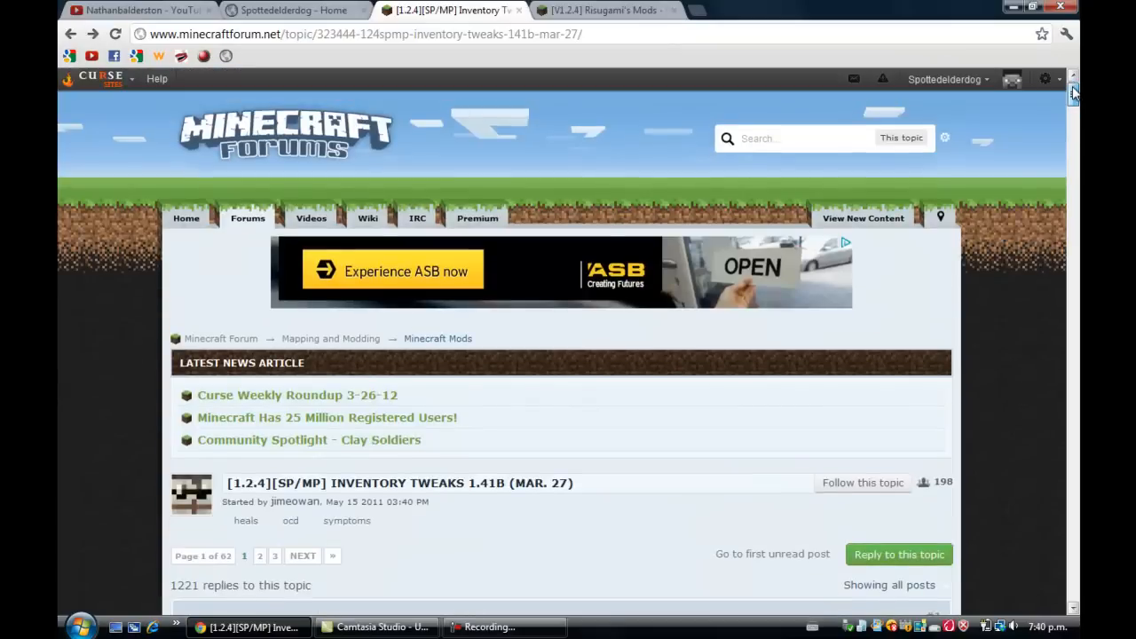
# Scroll the forum thread past Documentation down to the v1.41b download links
pyautogui.scroll(-3)
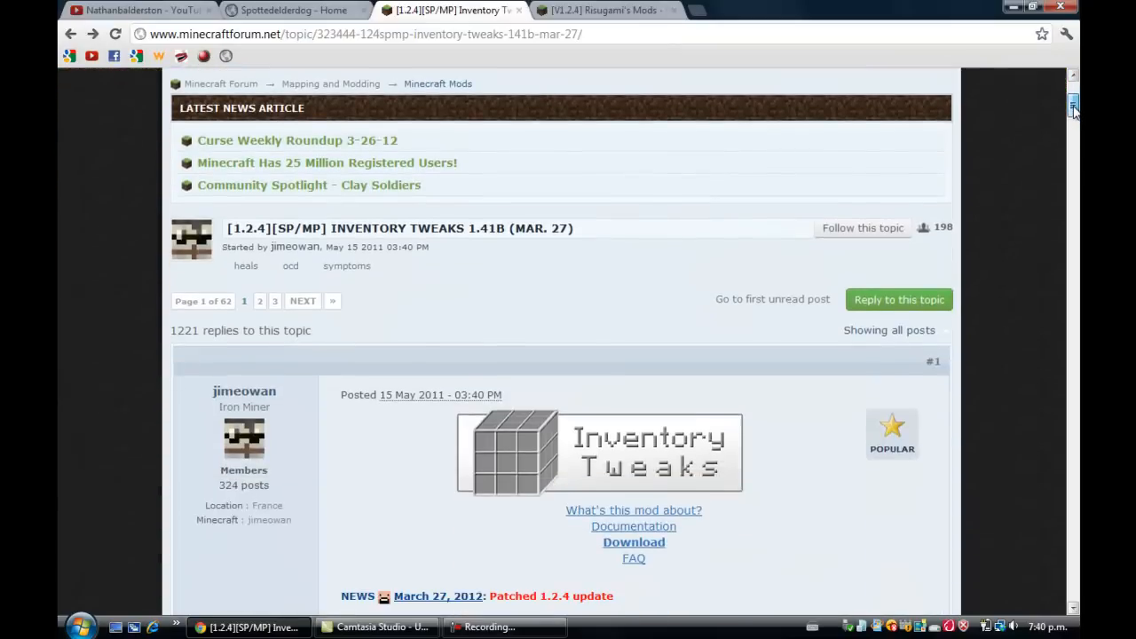
pyautogui.scroll(-3)
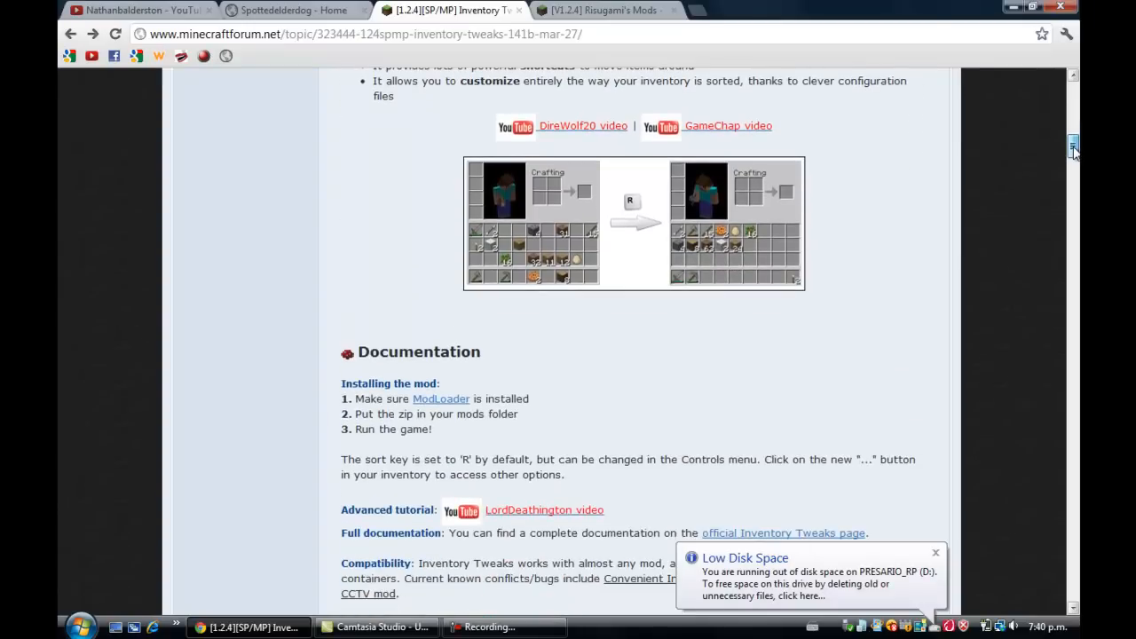
pyautogui.scroll(-3)
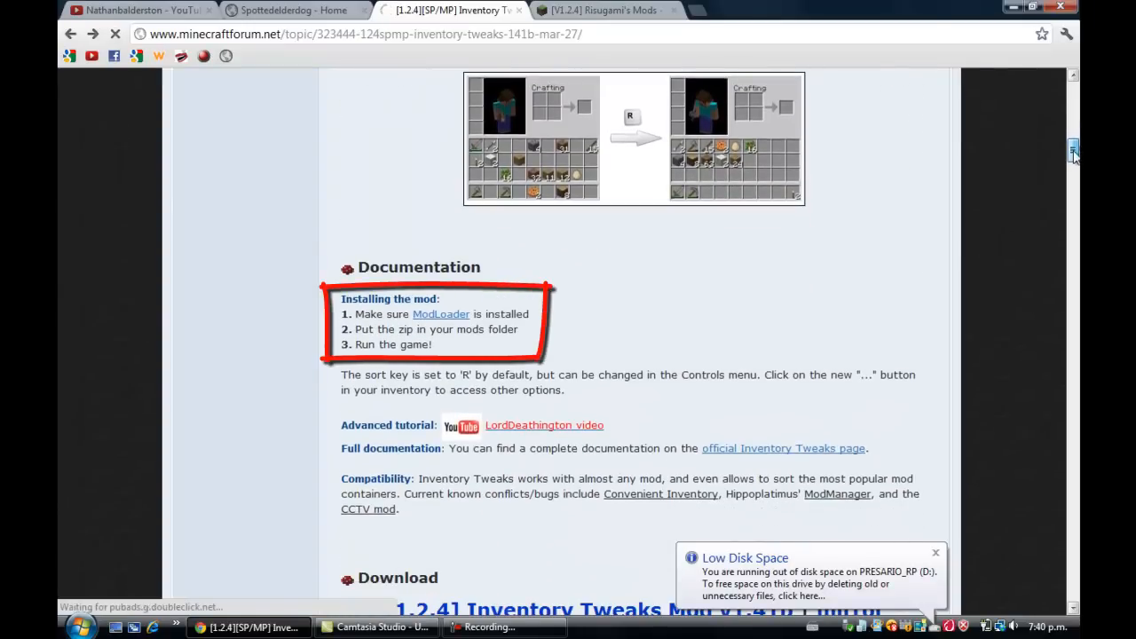
pyautogui.scroll(-3)
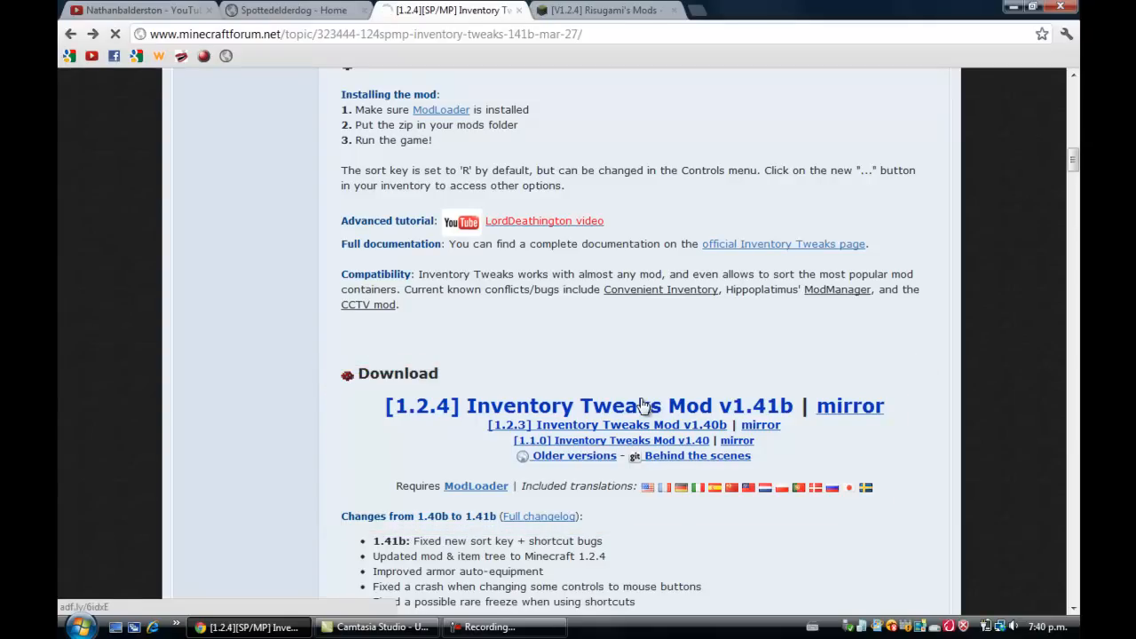
# Follow the [1.2.4] Inventory Tweaks Mod v1.41b link and skip the adf.ly ad page
pyautogui.click(589, 405)
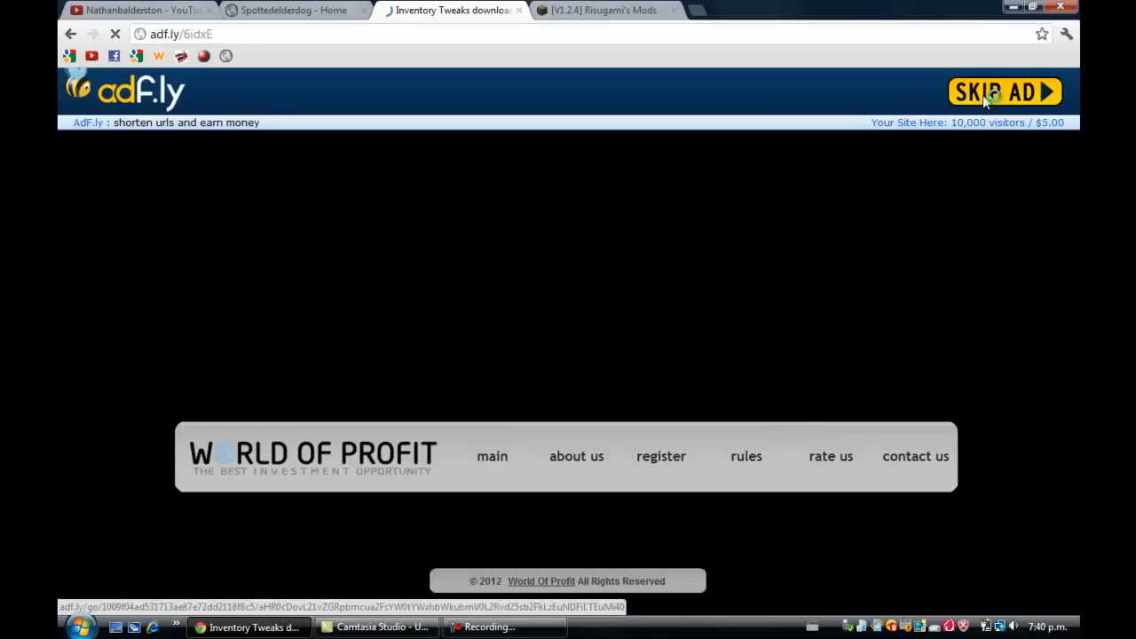
pyautogui.click(1005, 93)
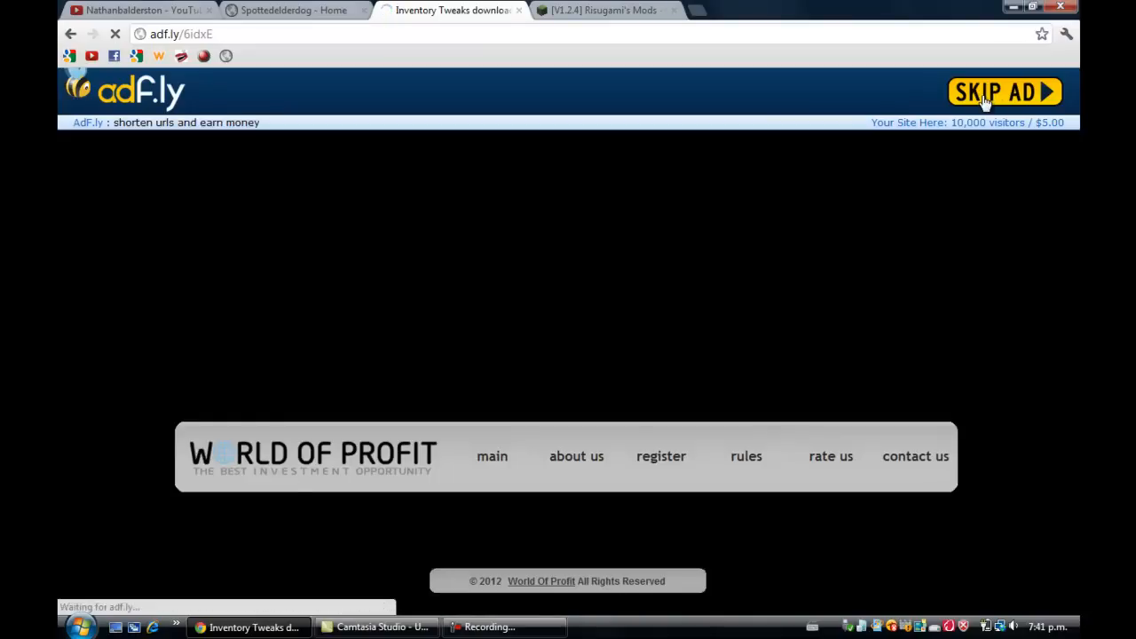
pyautogui.click(1004, 92)
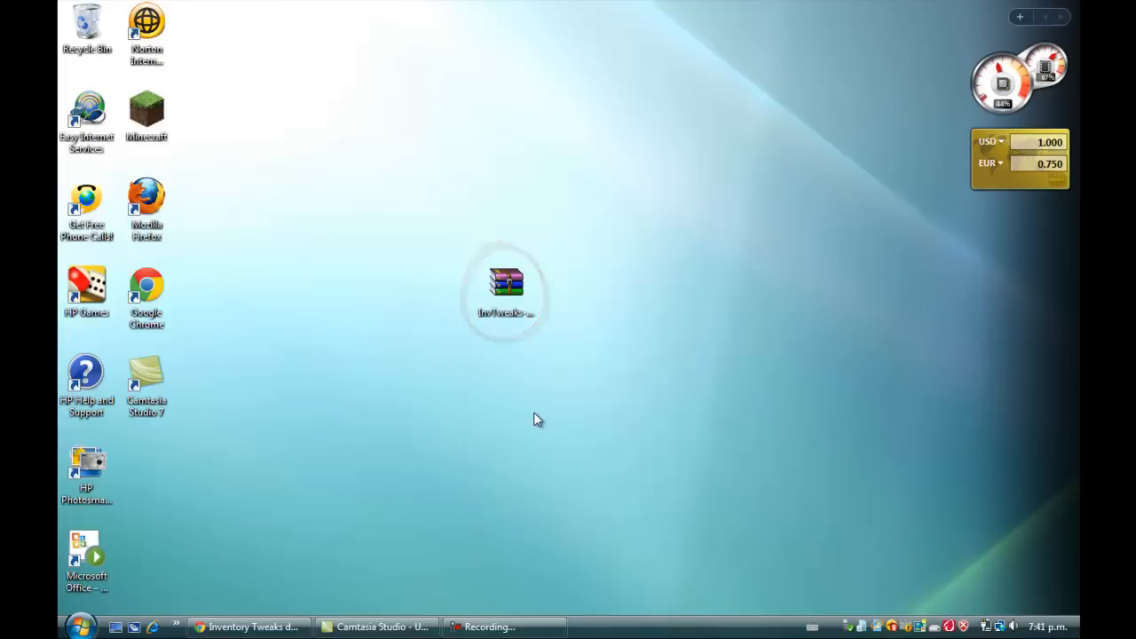
pyautogui.moveTo(117, 595)
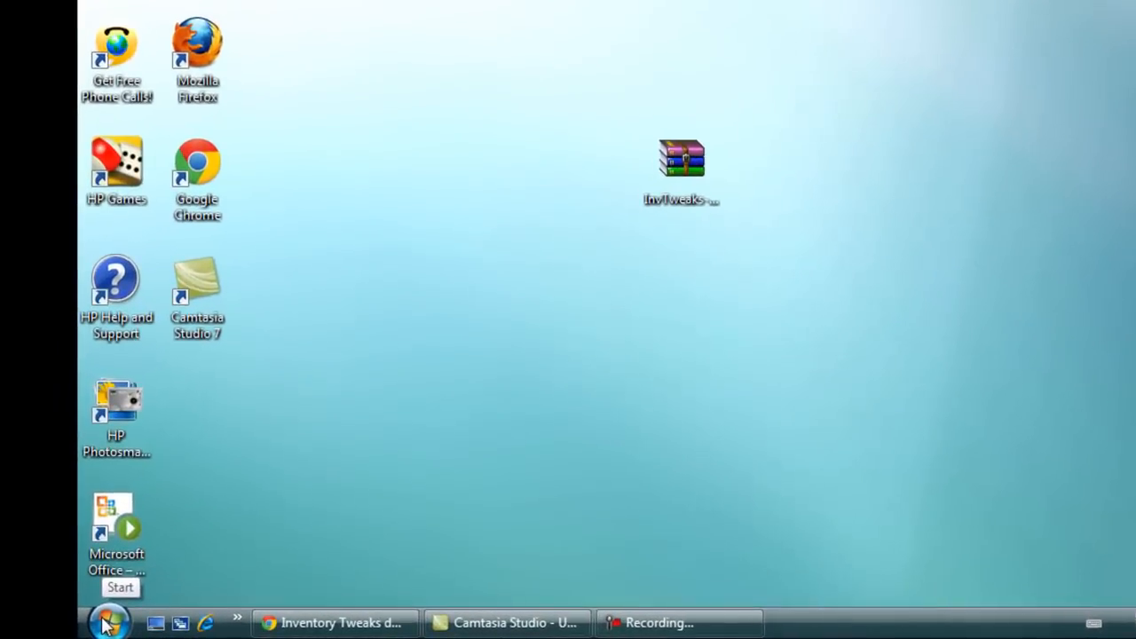
# Launch Run from the Start search and open the Roaming folder via %appdata%
pyautogui.click(110, 622)
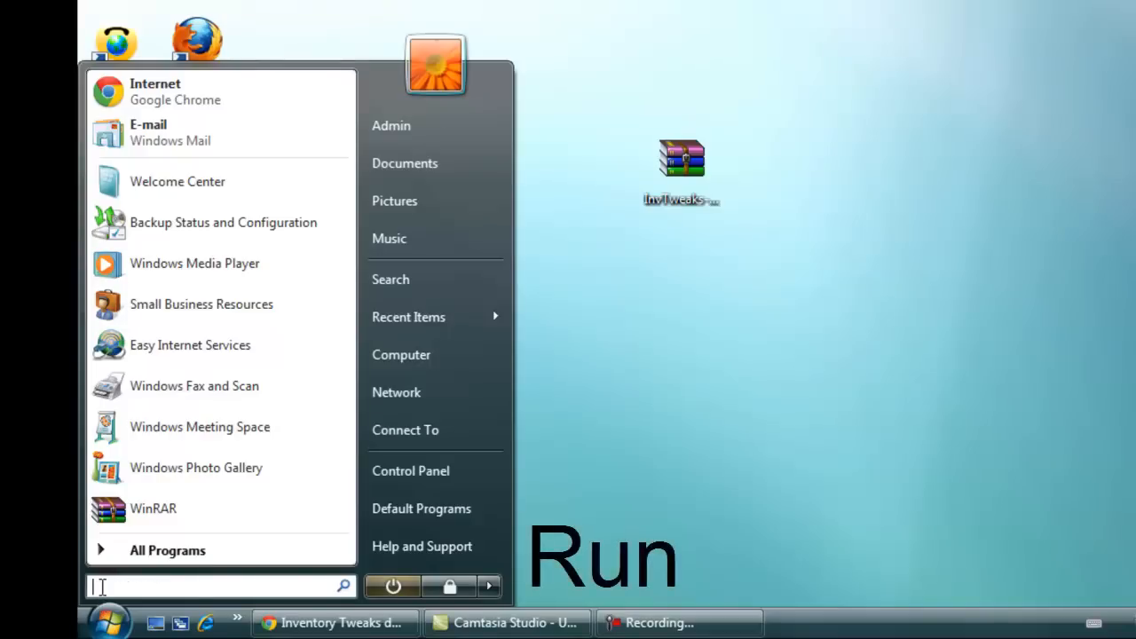
pyautogui.write('run')
pyautogui.write('%appdata%')
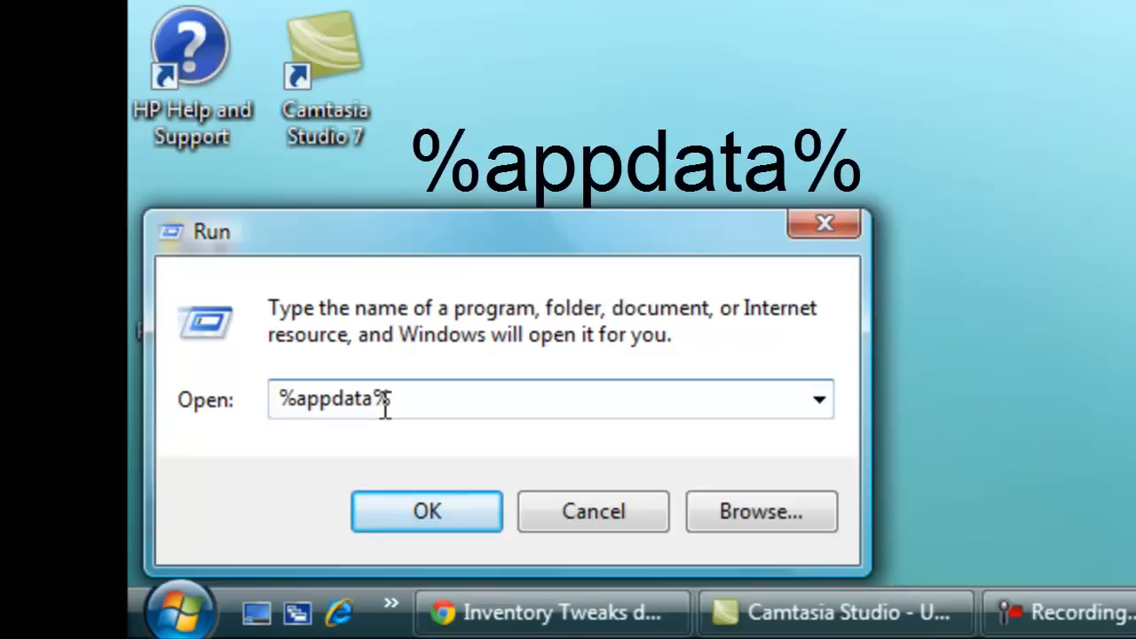
pyautogui.click(319, 398)
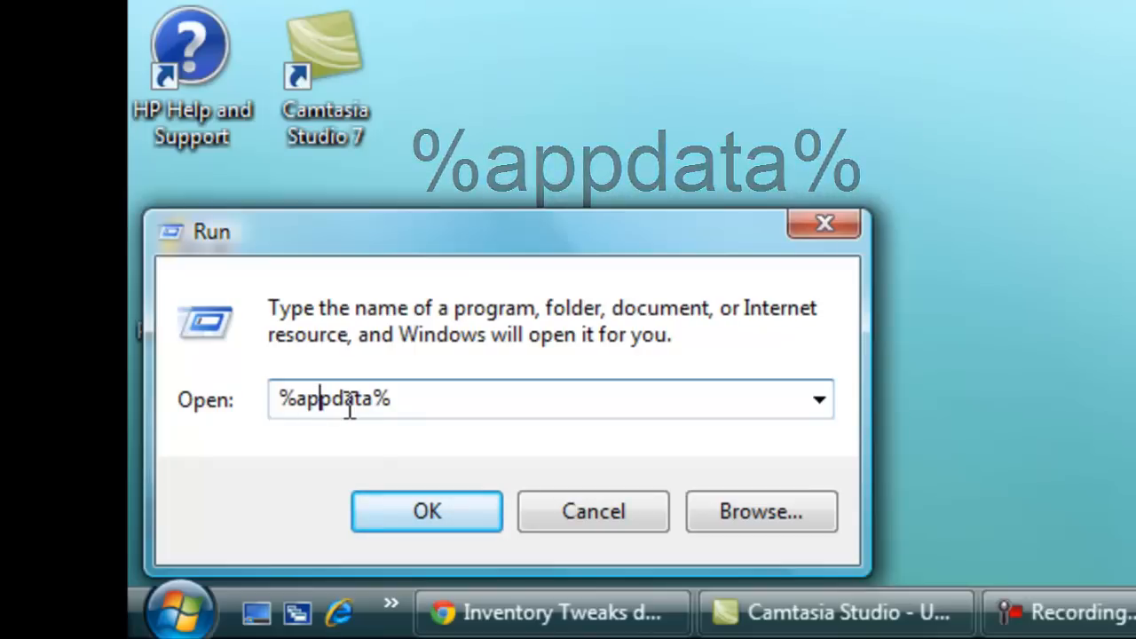
pyautogui.click(426, 511)
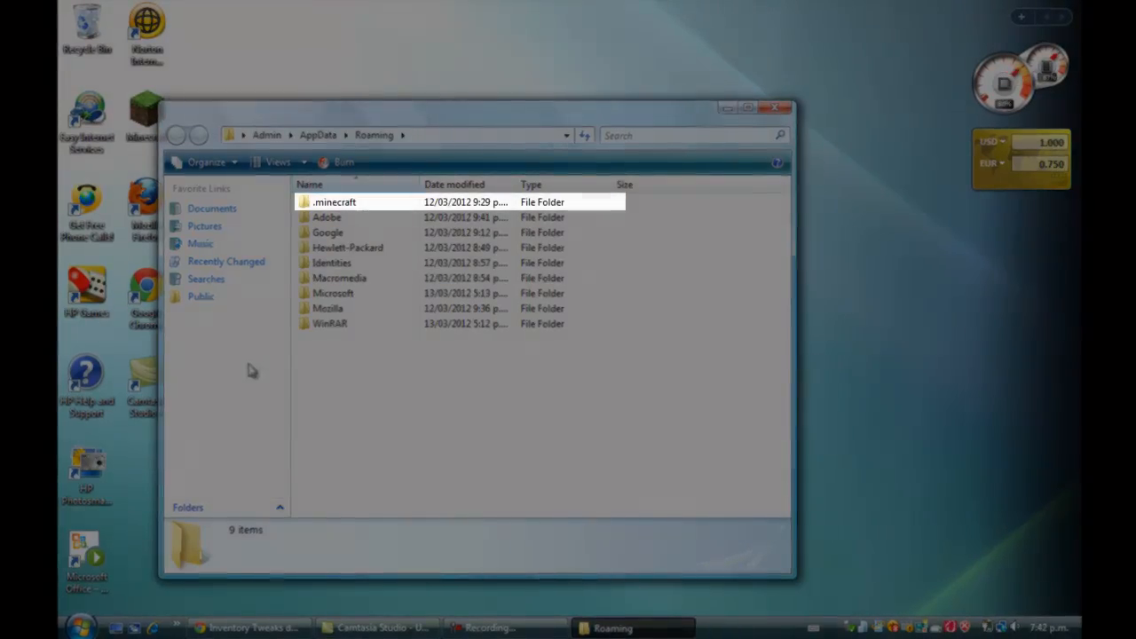
# Navigate into .minecraft\bin and select the minecraft archive file
pyautogui.click(333, 203)
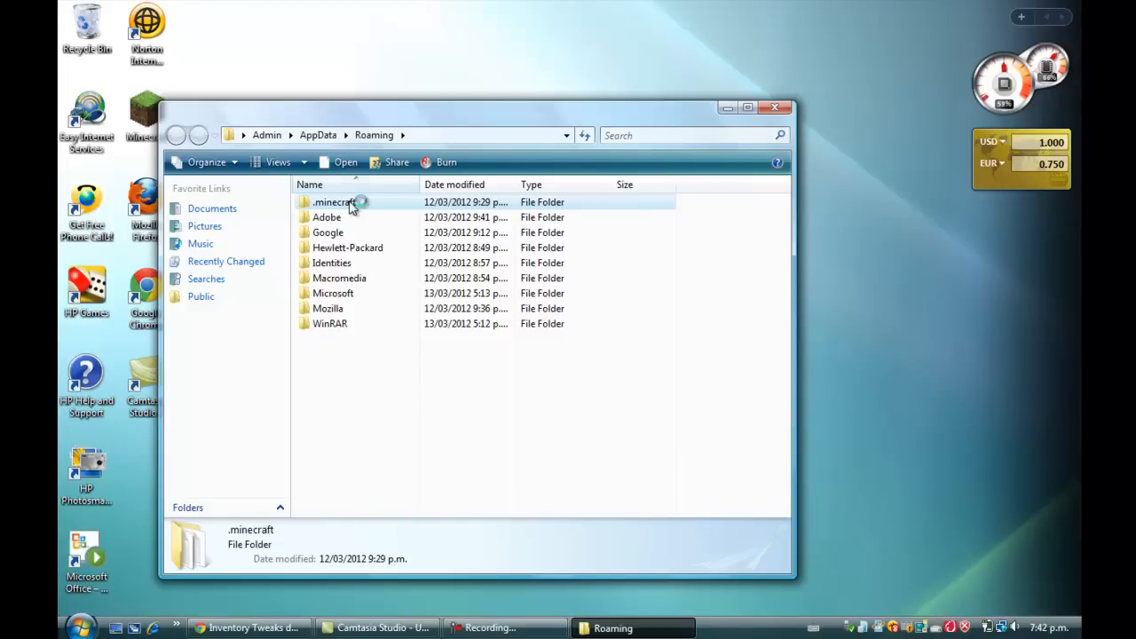
pyautogui.doubleClick(334, 202)
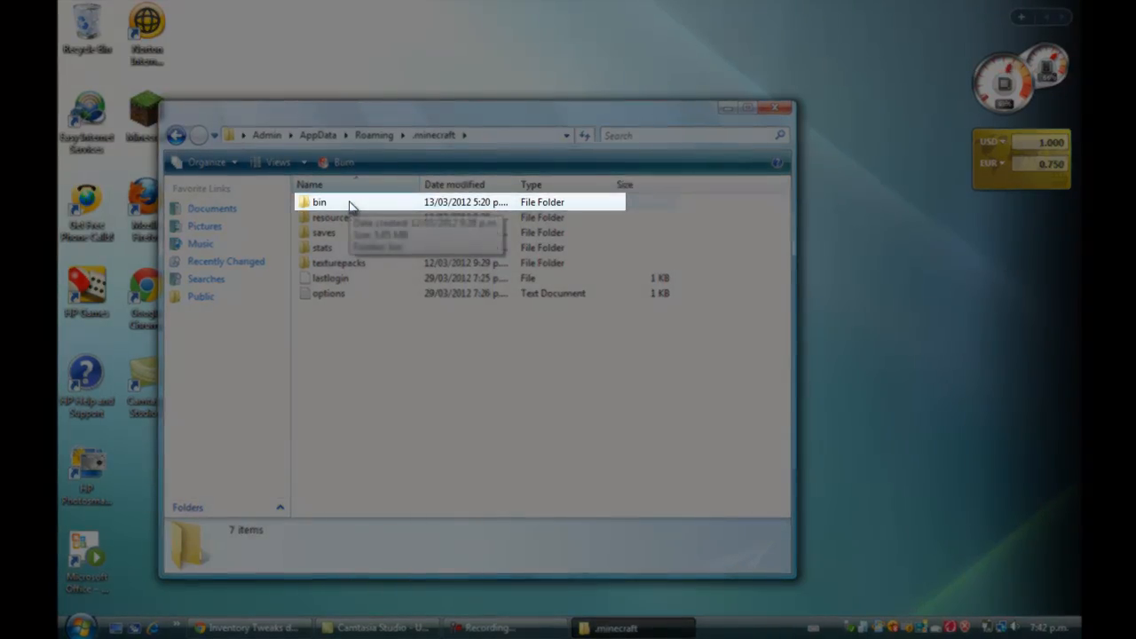
pyautogui.click(319, 202)
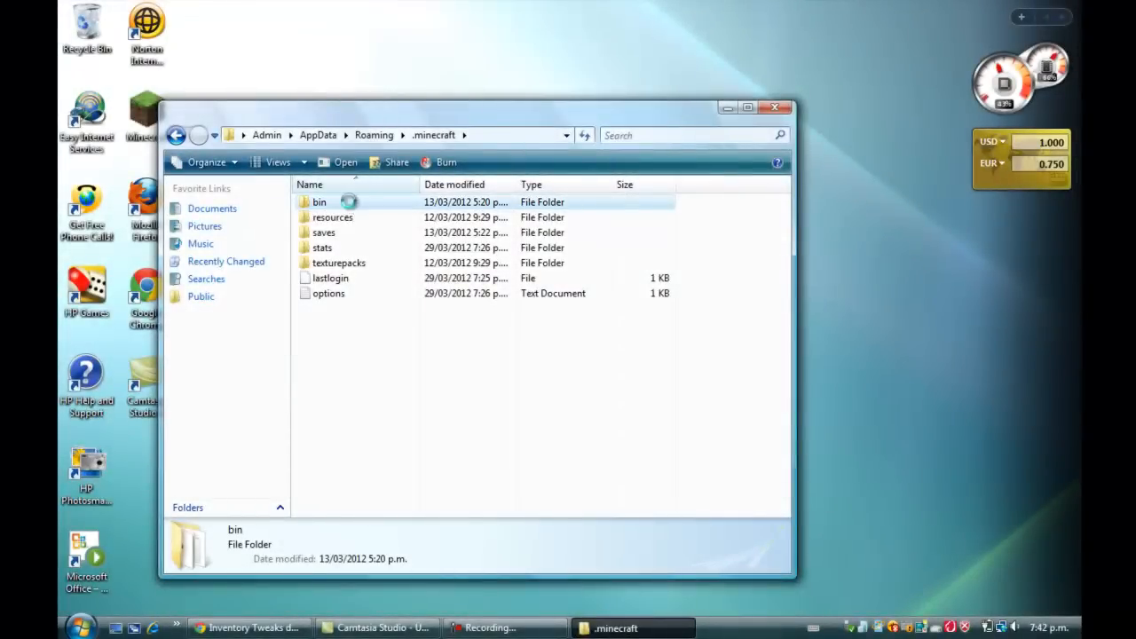
pyautogui.doubleClick(319, 202)
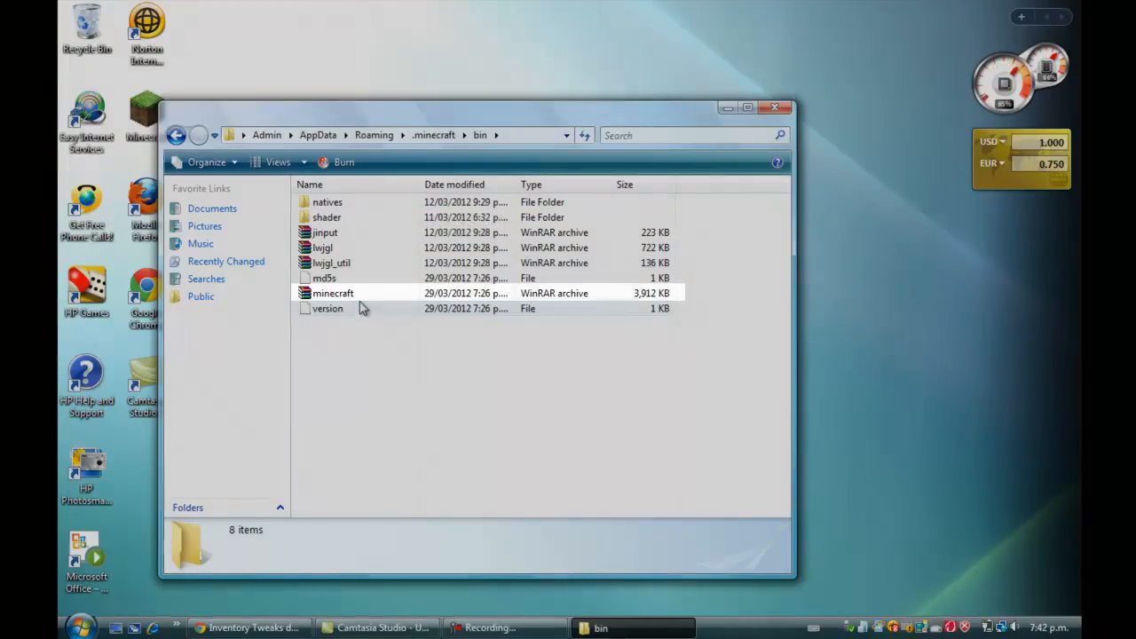
pyautogui.click(334, 293)
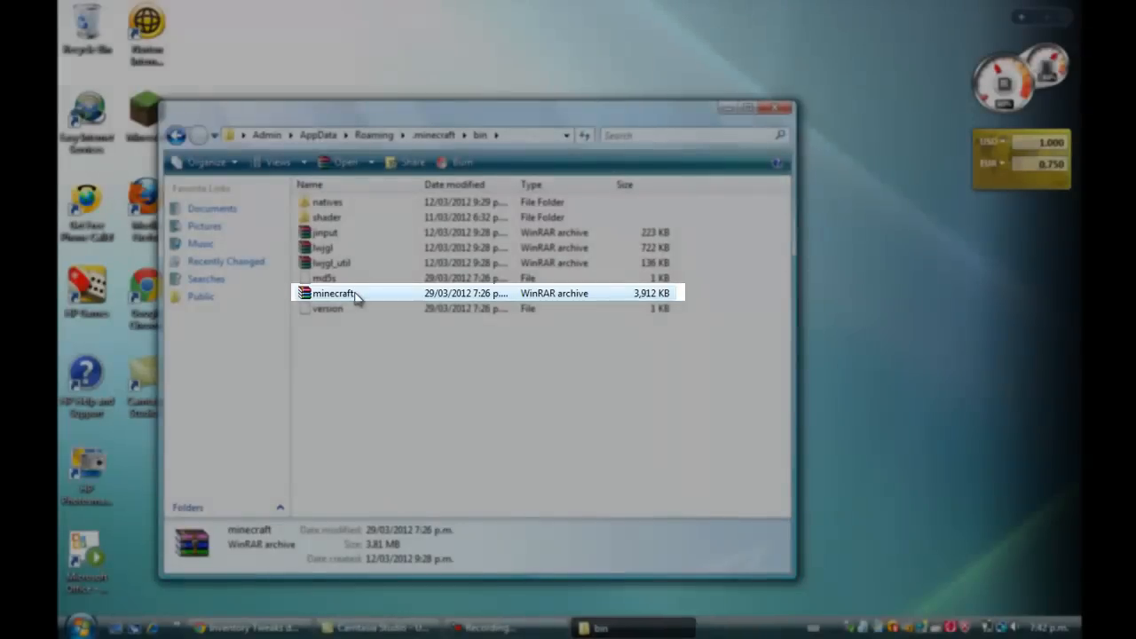
# Open minecraft.jar with WinRAR through the Open With menu
pyautogui.rightClick(152, 343)
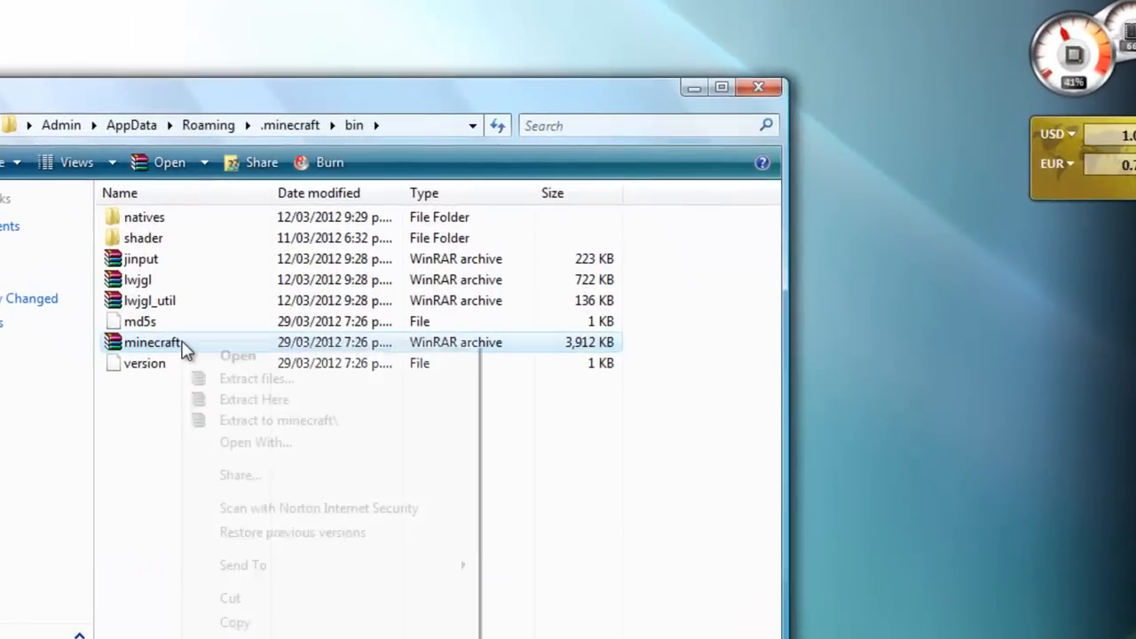
pyautogui.moveTo(245, 442)
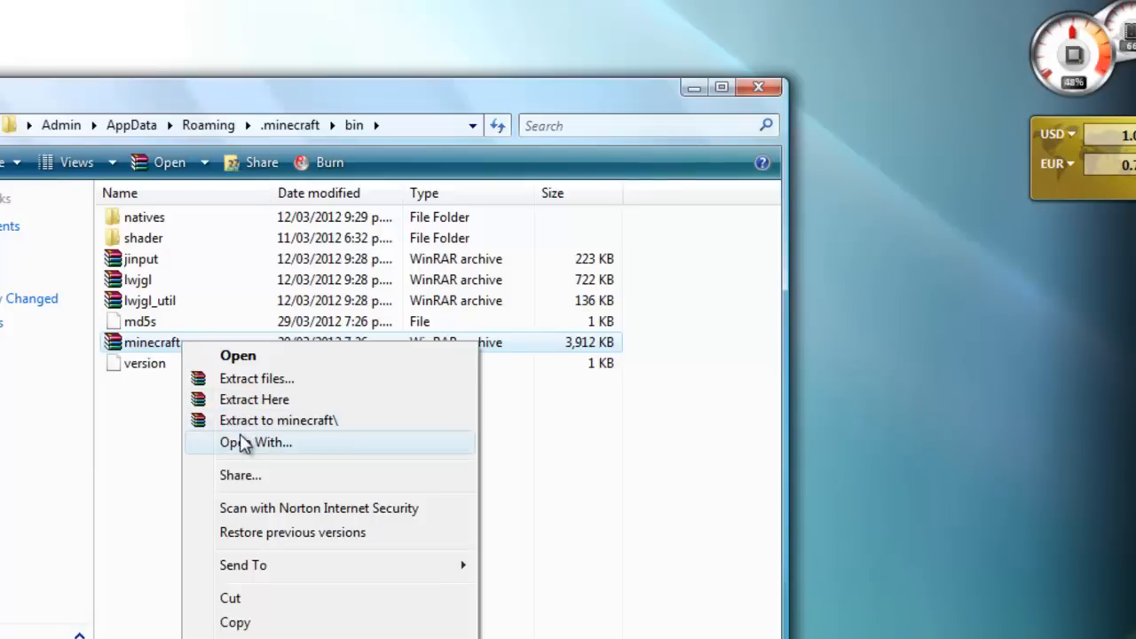
pyautogui.click(256, 442)
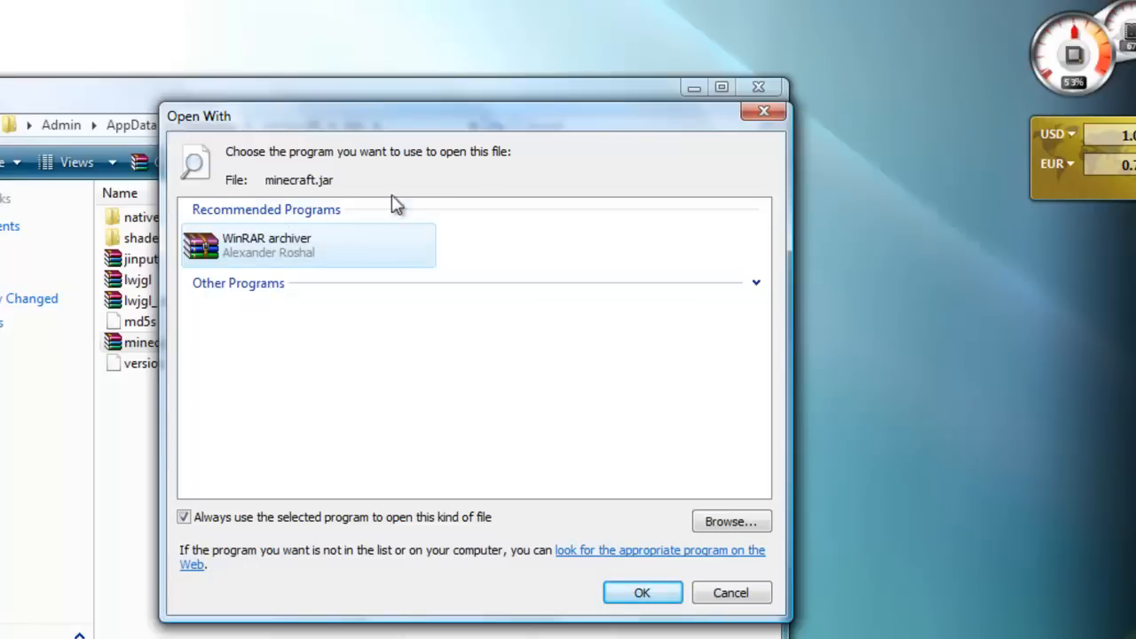
pyautogui.moveTo(714, 519)
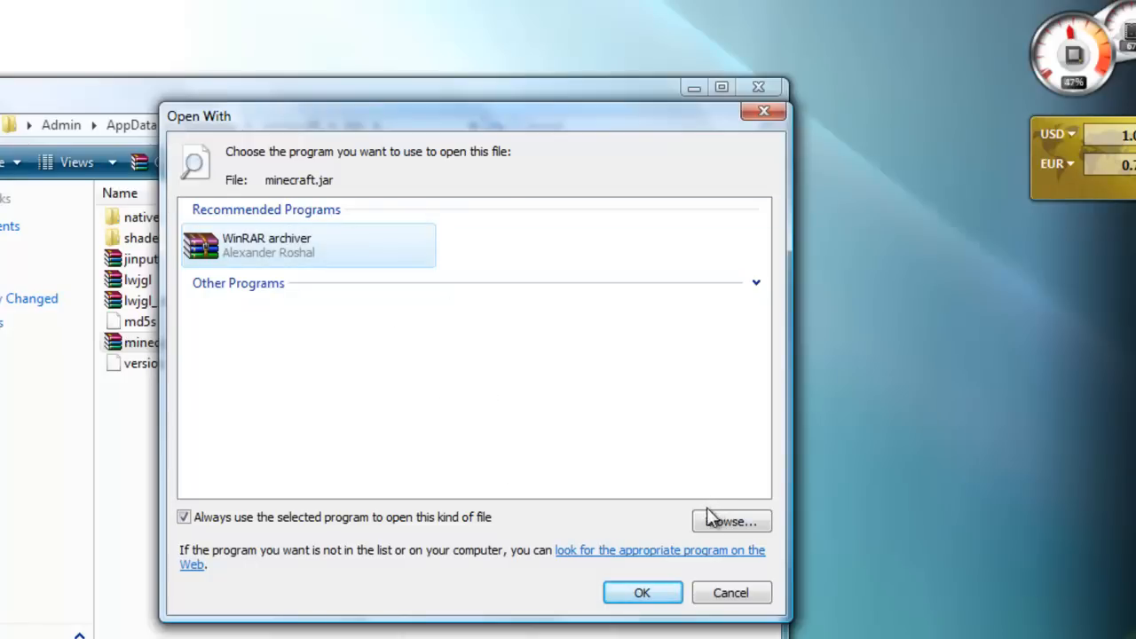
pyautogui.click(642, 593)
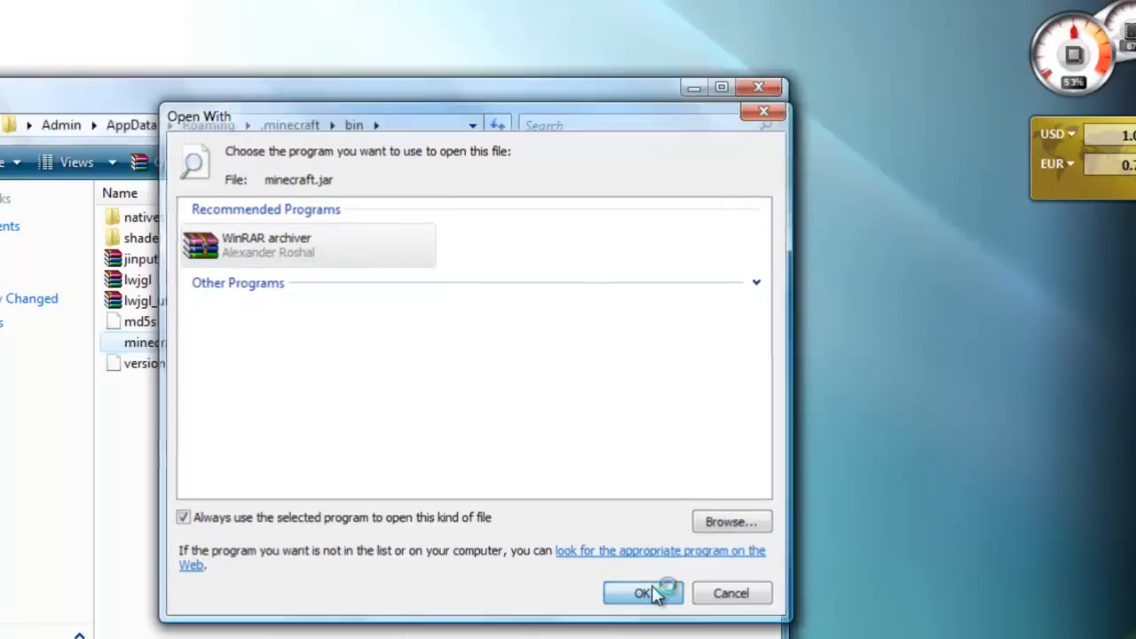
pyautogui.click(642, 593)
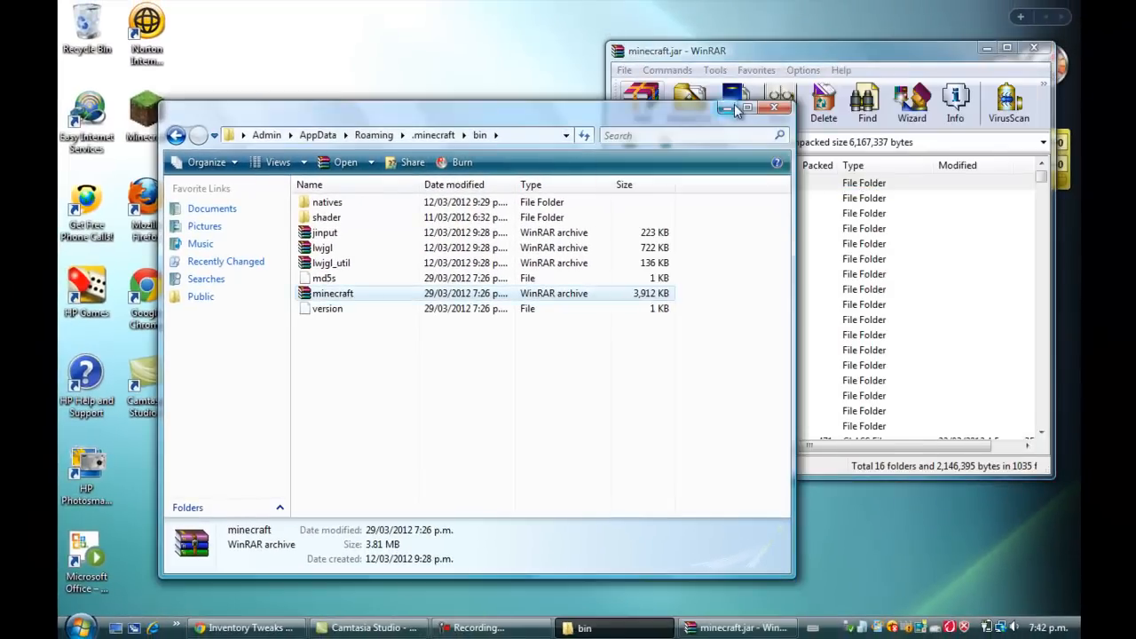
# Close the bin folder window and open the downloaded Inventory Tweaks zip in WinRAR
pyautogui.click(735, 110)
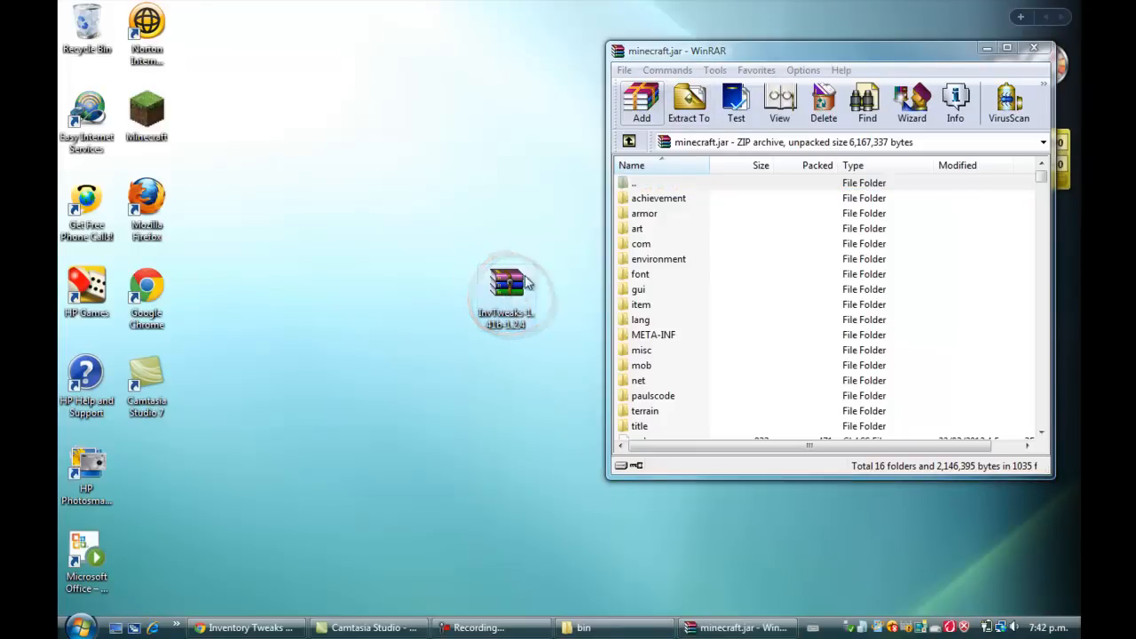
pyautogui.doubleClick(507, 288)
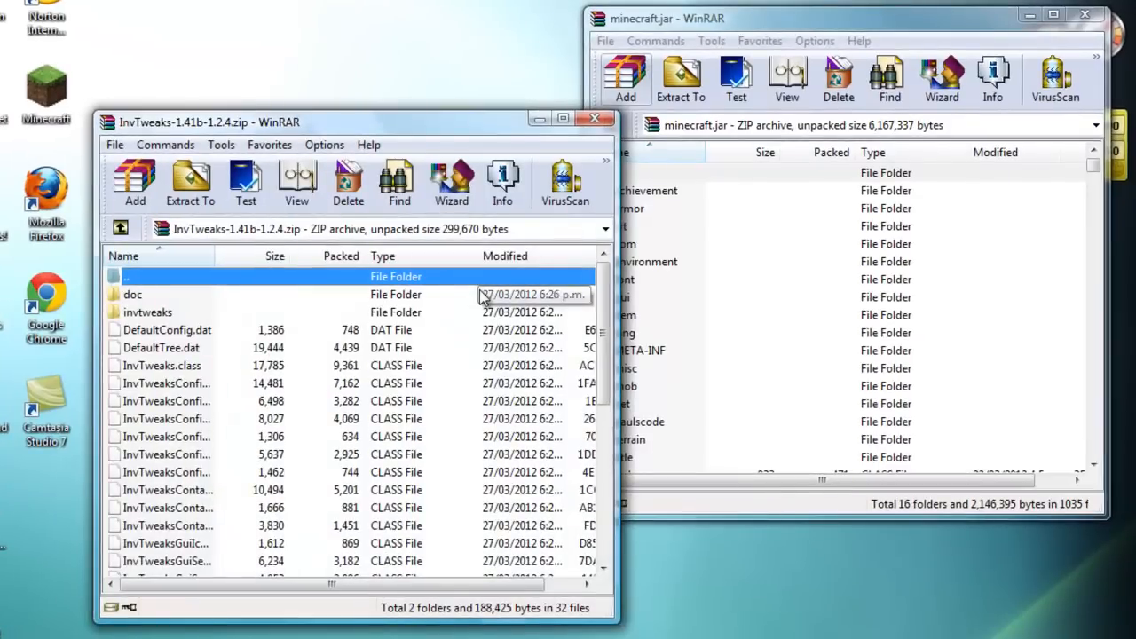
pyautogui.moveTo(679, 346)
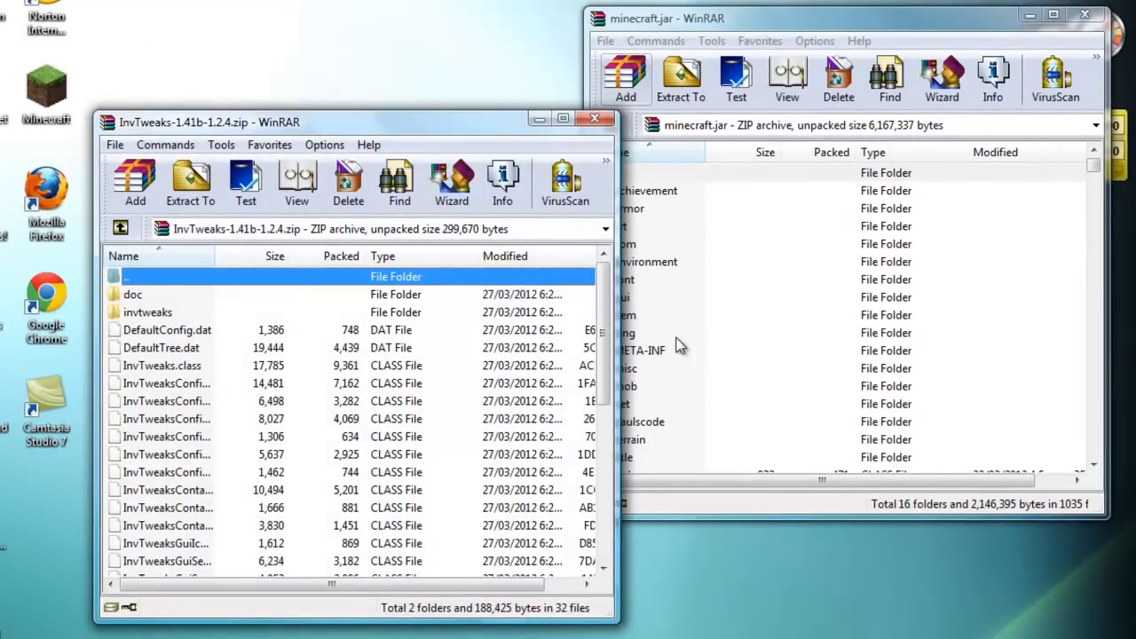
# Delete the META-INF folder from minecraft.jar, confirming the prompt
pyautogui.click(639, 349)
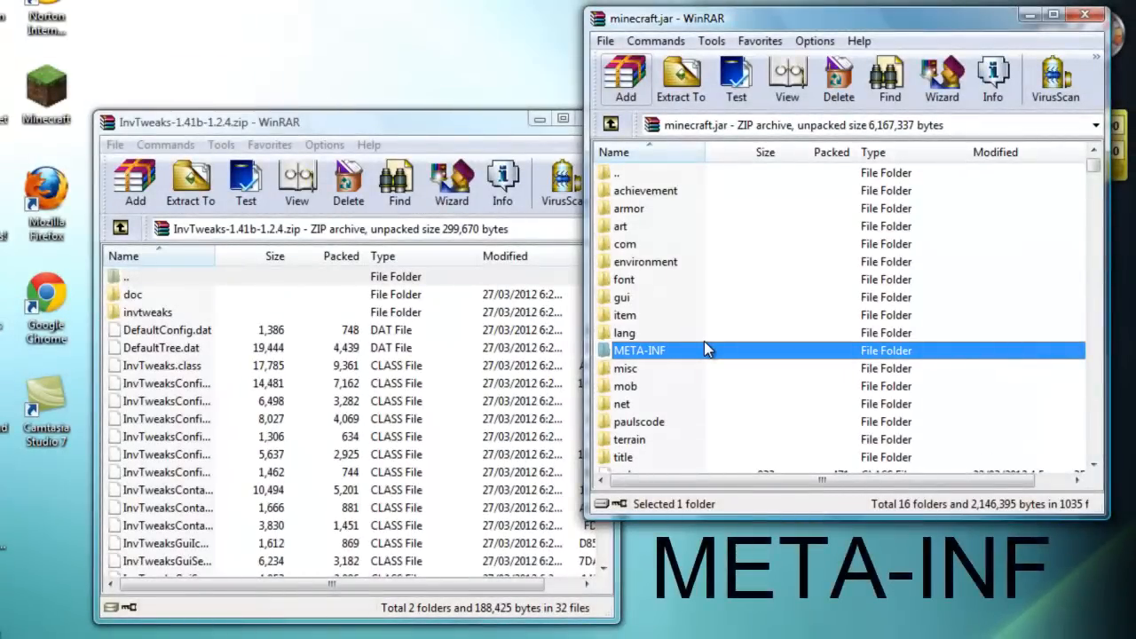
pyautogui.click(838, 78)
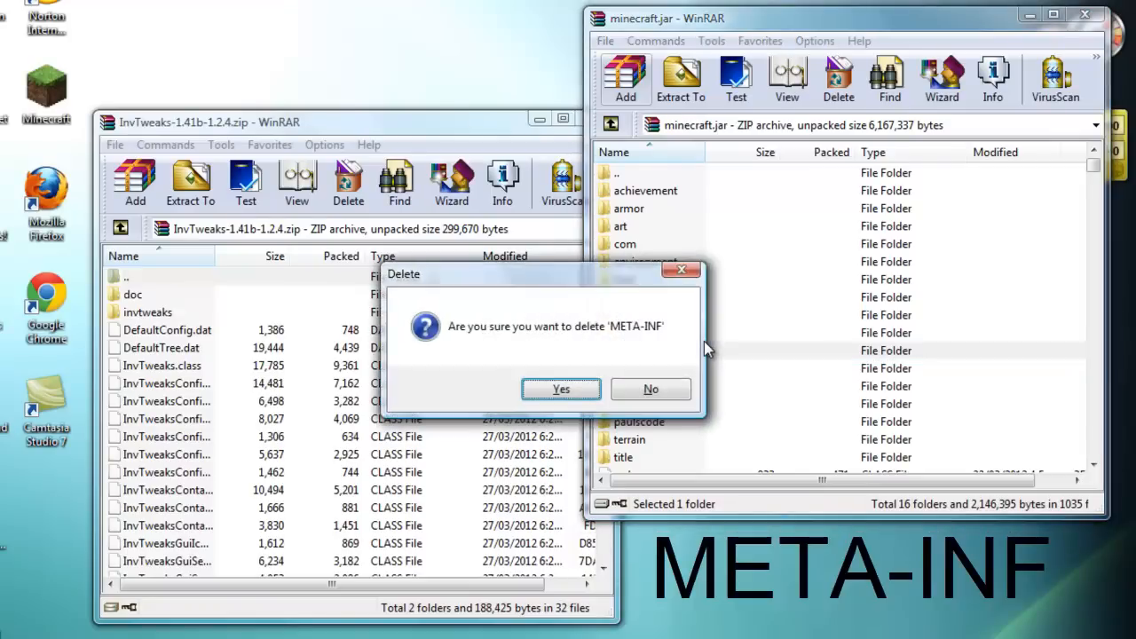
pyautogui.click(561, 388)
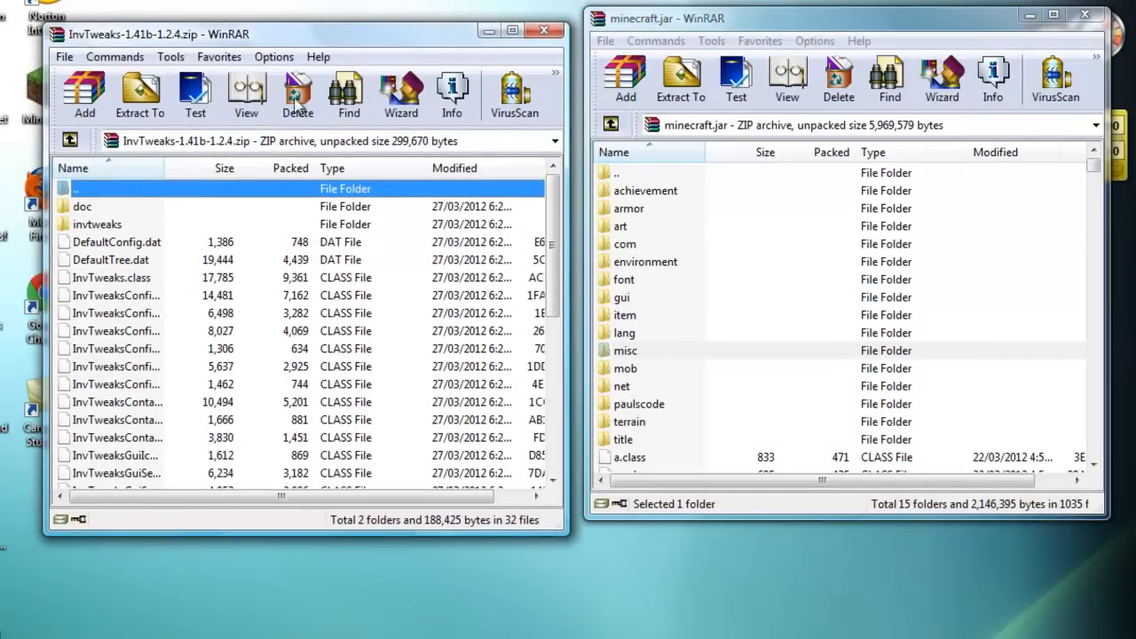
pyautogui.click(82, 206)
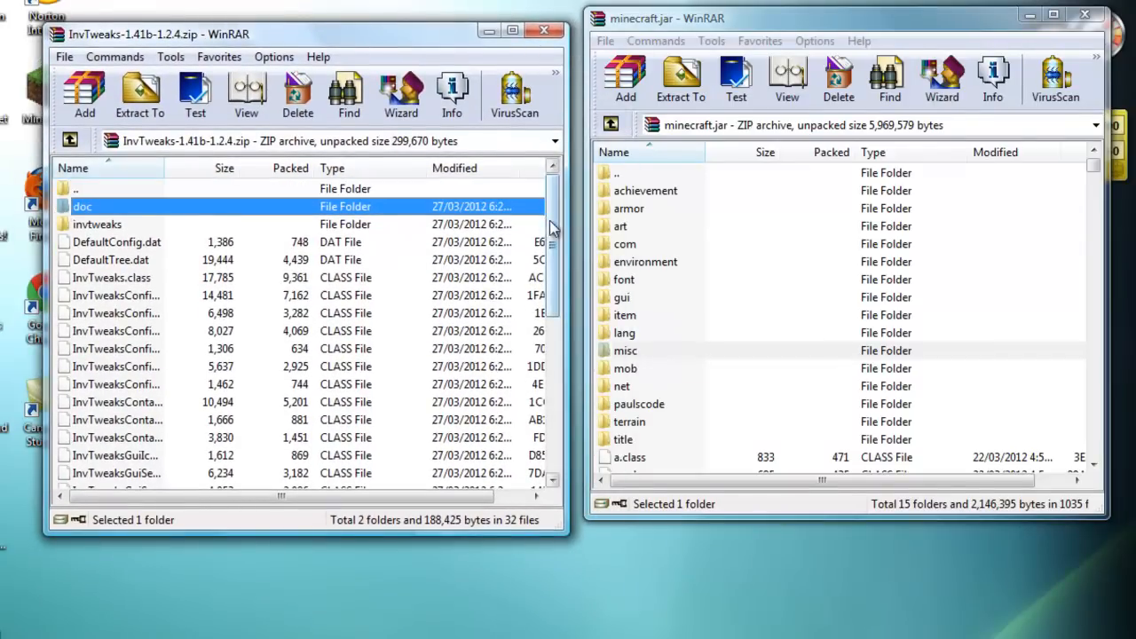
pyautogui.scroll(-3)
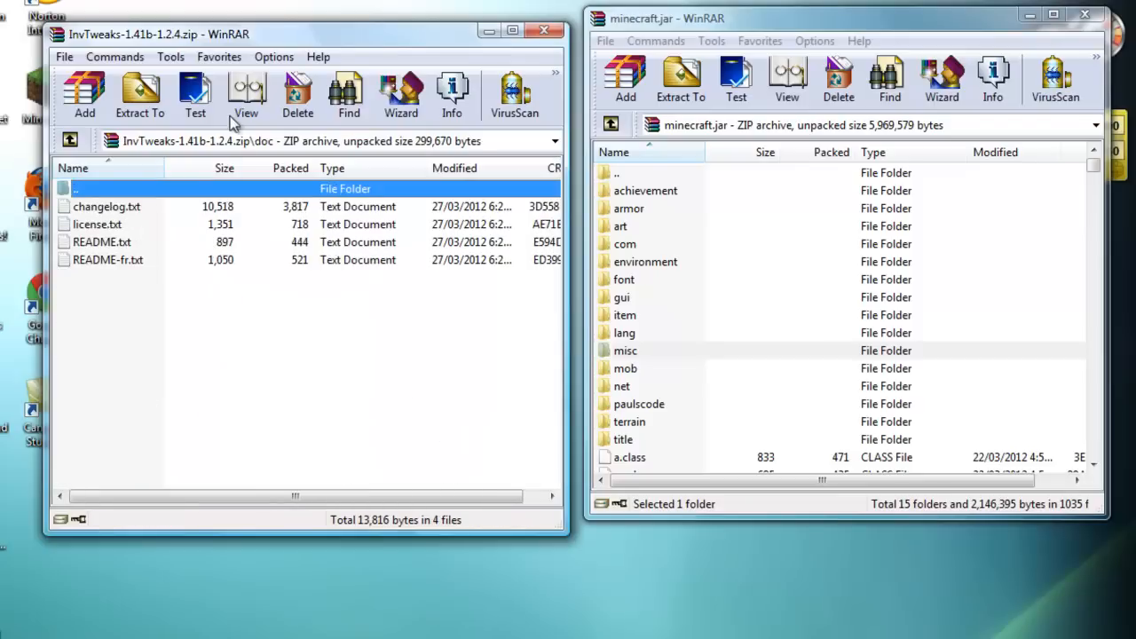
pyautogui.doubleClick(74, 188)
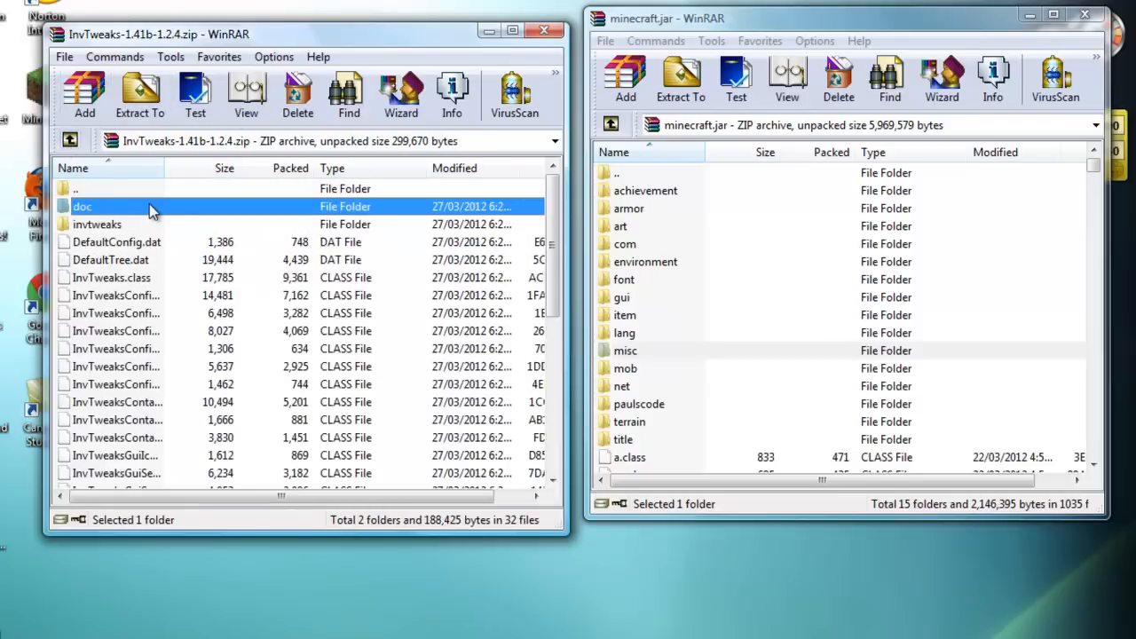
pyautogui.moveTo(221, 216)
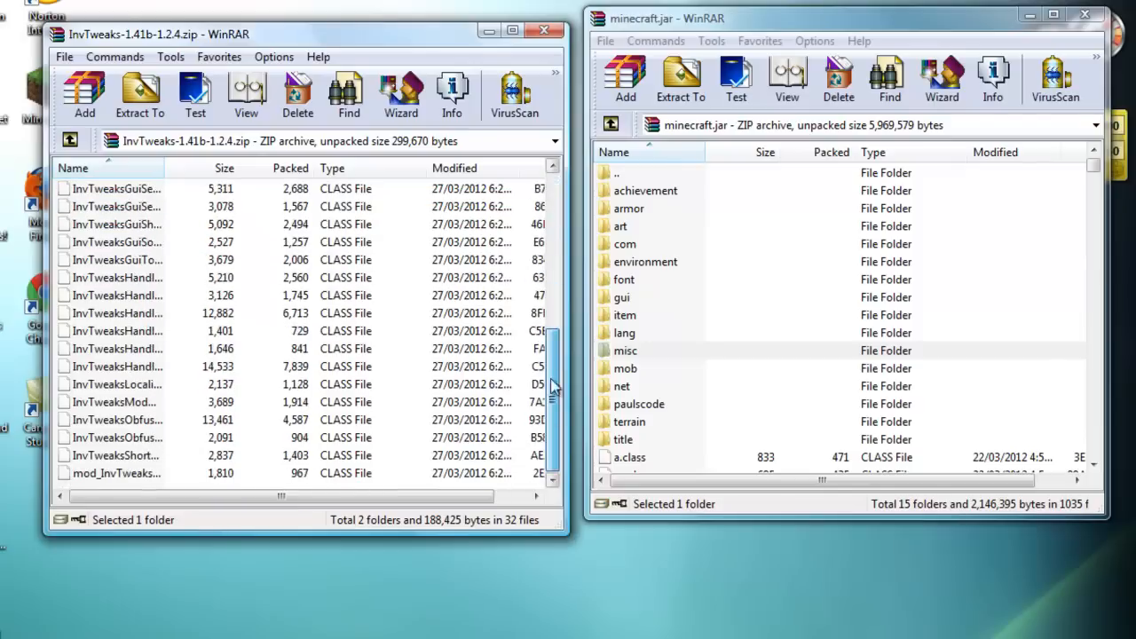
pyautogui.click(115, 472)
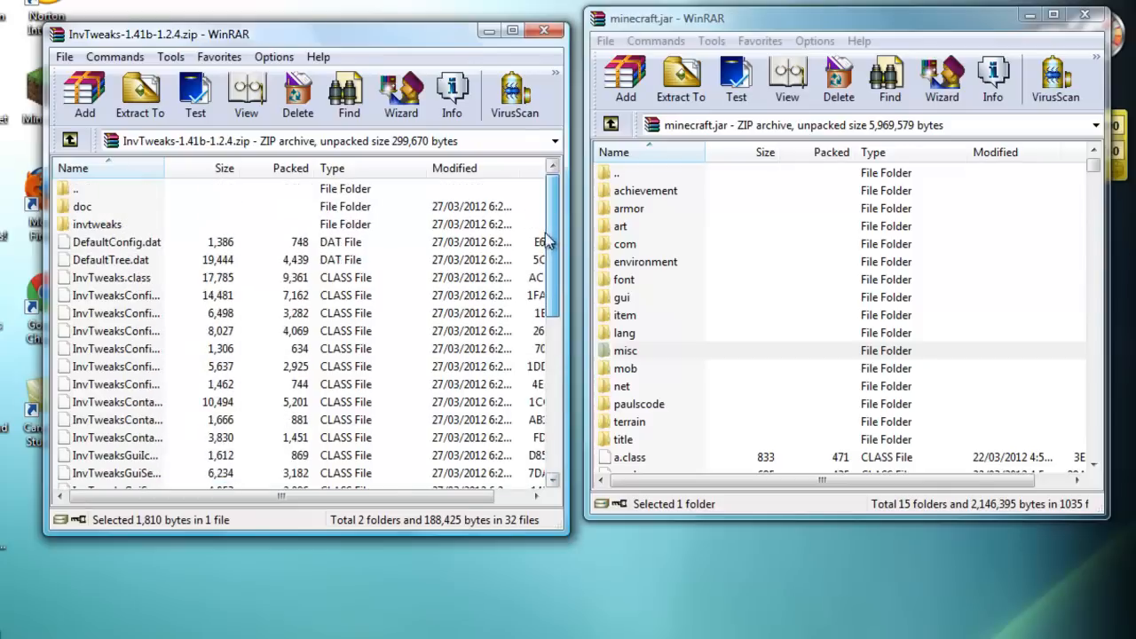
pyautogui.click(82, 206)
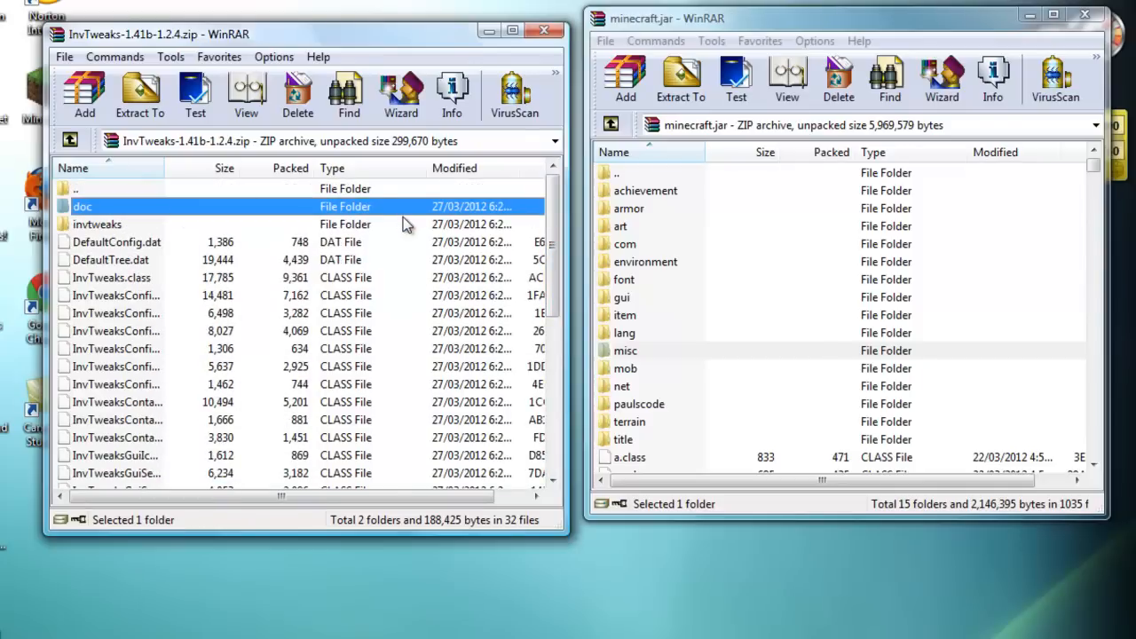
pyautogui.scroll(-3)
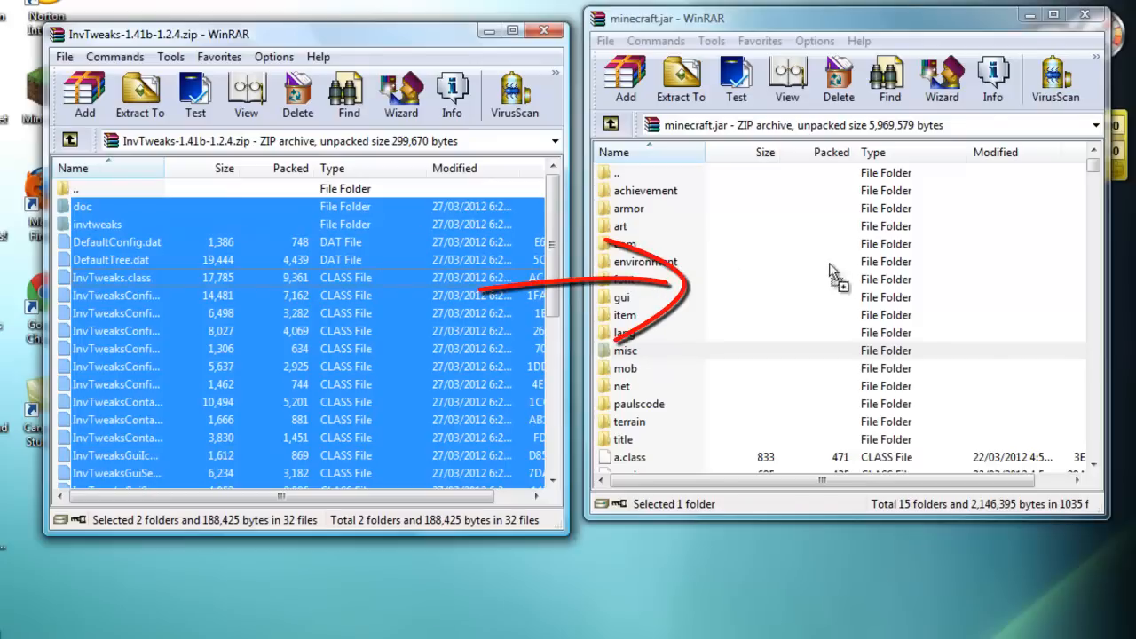
pyautogui.moveTo(987, 435)
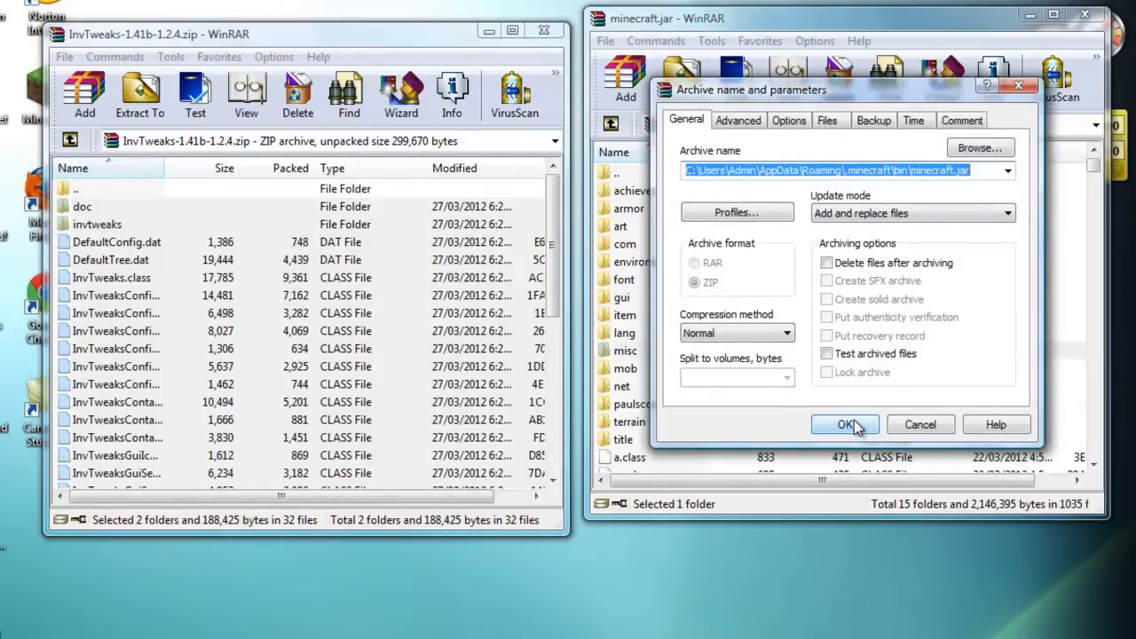
# Confirm adding the Inventory Tweaks files into minecraft.jar and close the archive windows
pyautogui.click(845, 424)
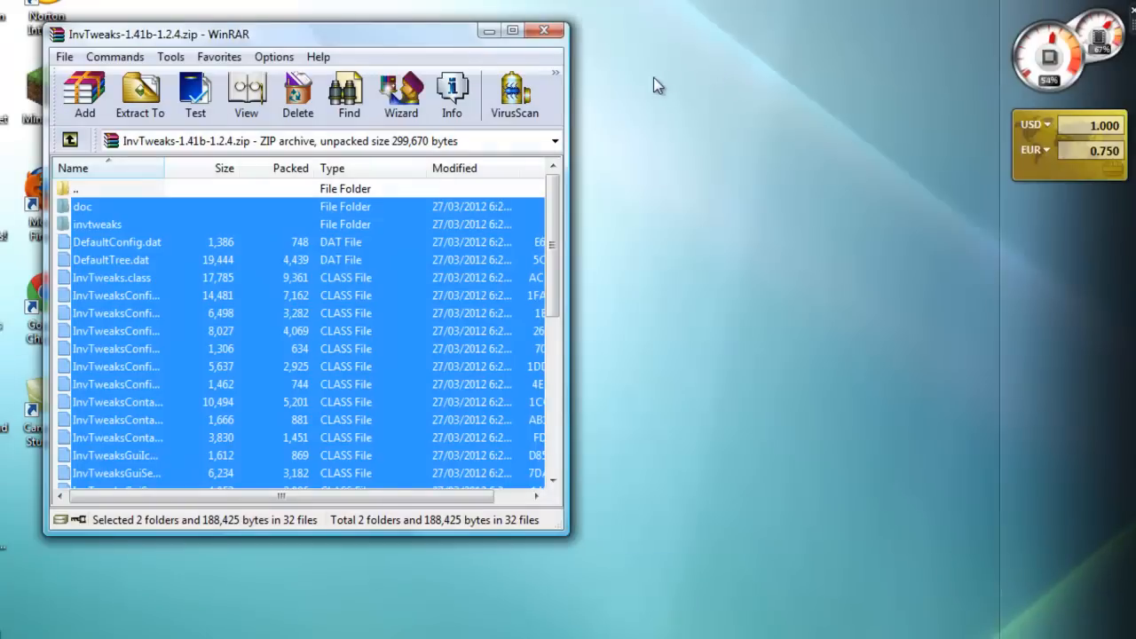
pyautogui.click(543, 31)
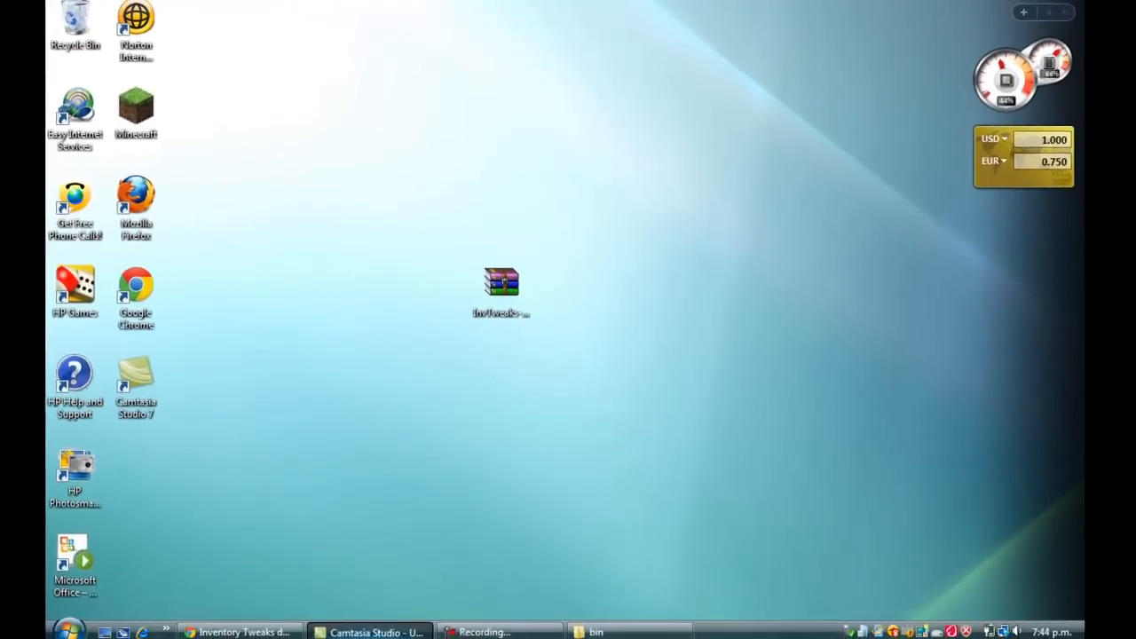
# Restore Chrome and scroll the Inventory Tweaks thread to its Documentation install steps
pyautogui.click(246, 632)
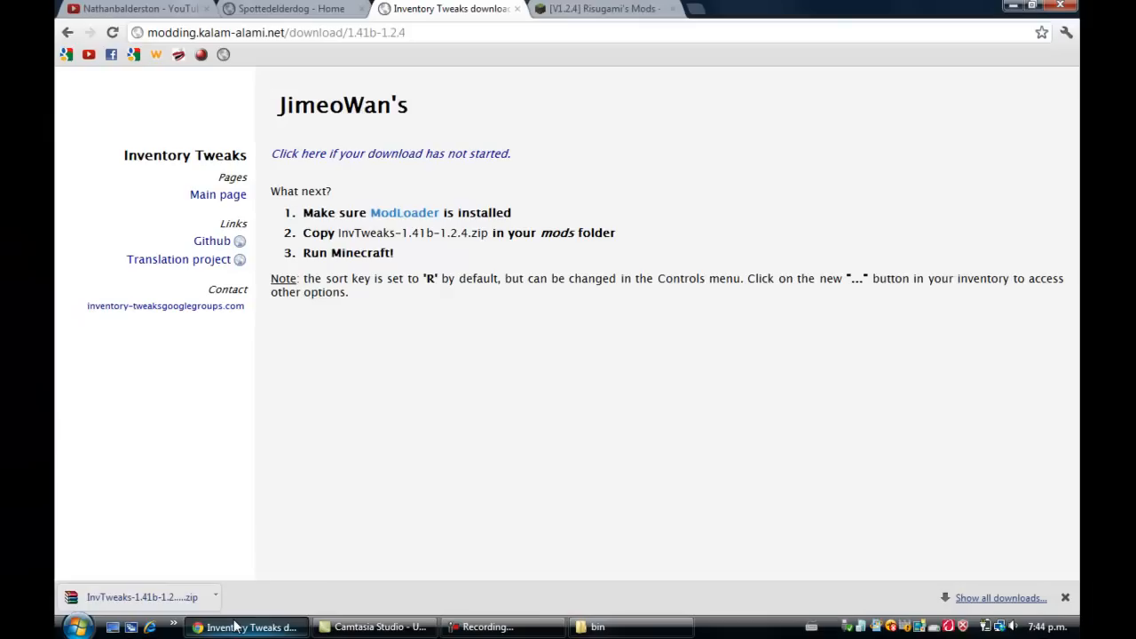
pyautogui.moveTo(154, 422)
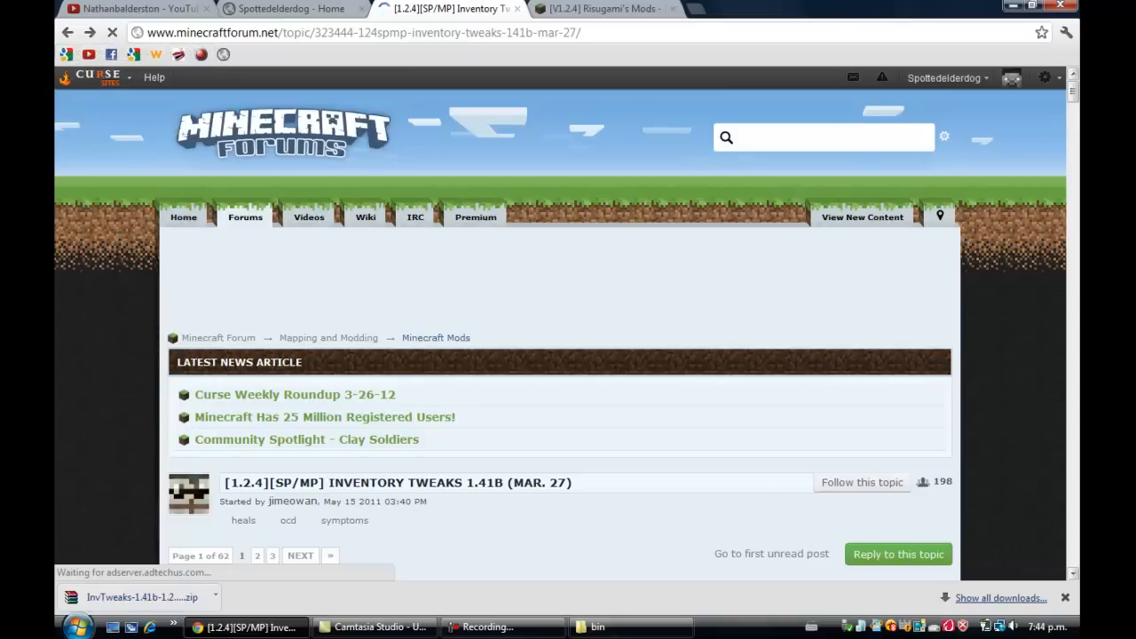
pyautogui.scroll(-3)
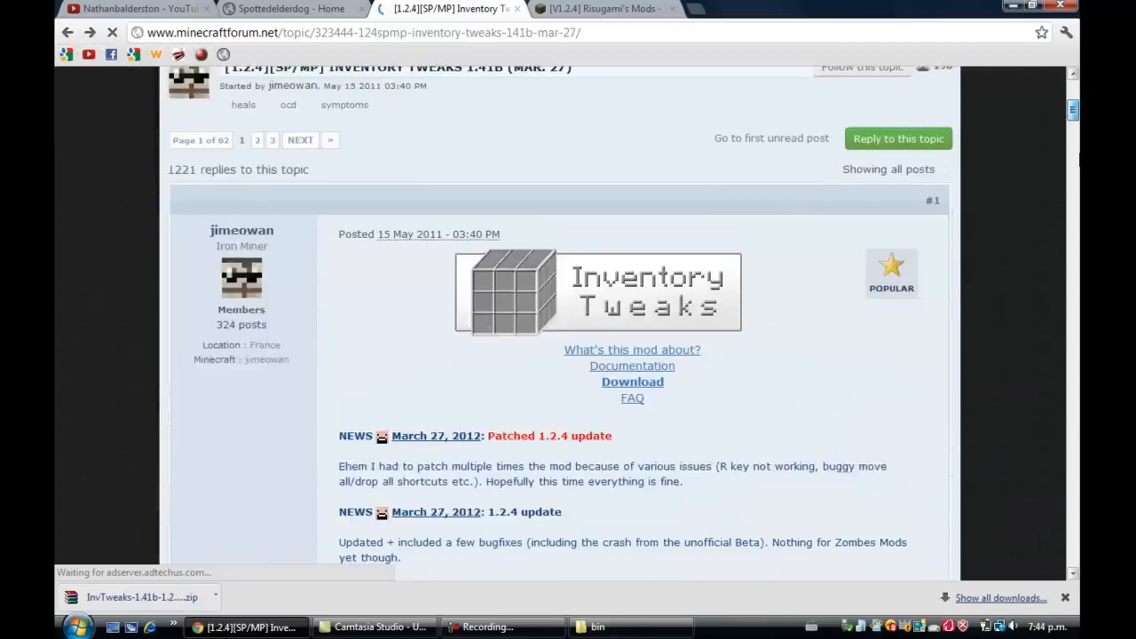
pyautogui.scroll(-3)
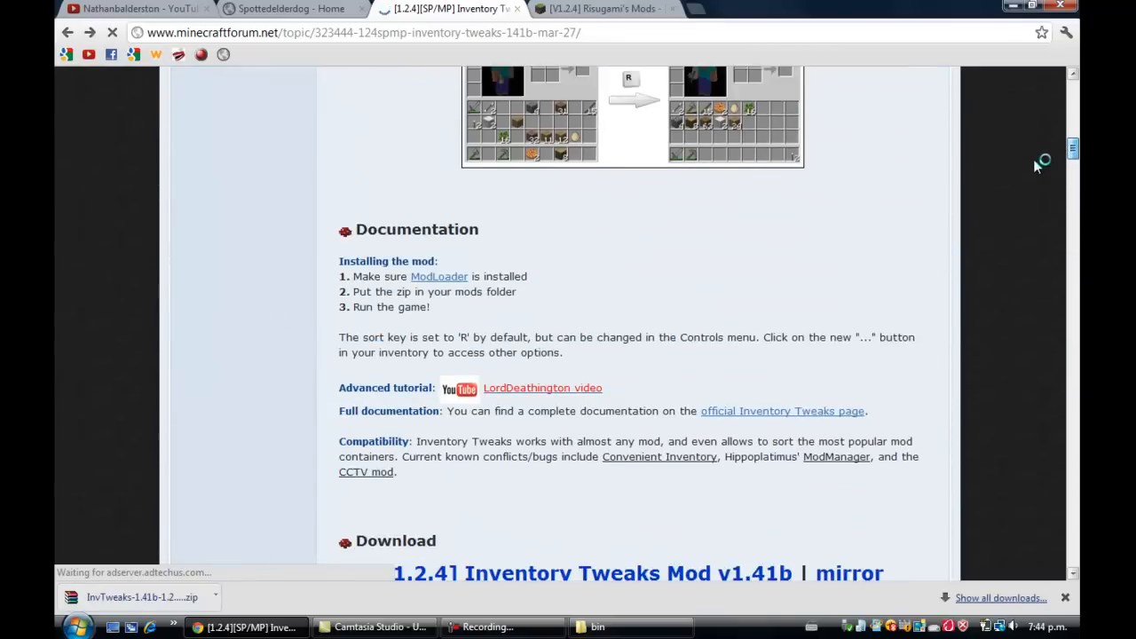
pyautogui.scroll(-3)
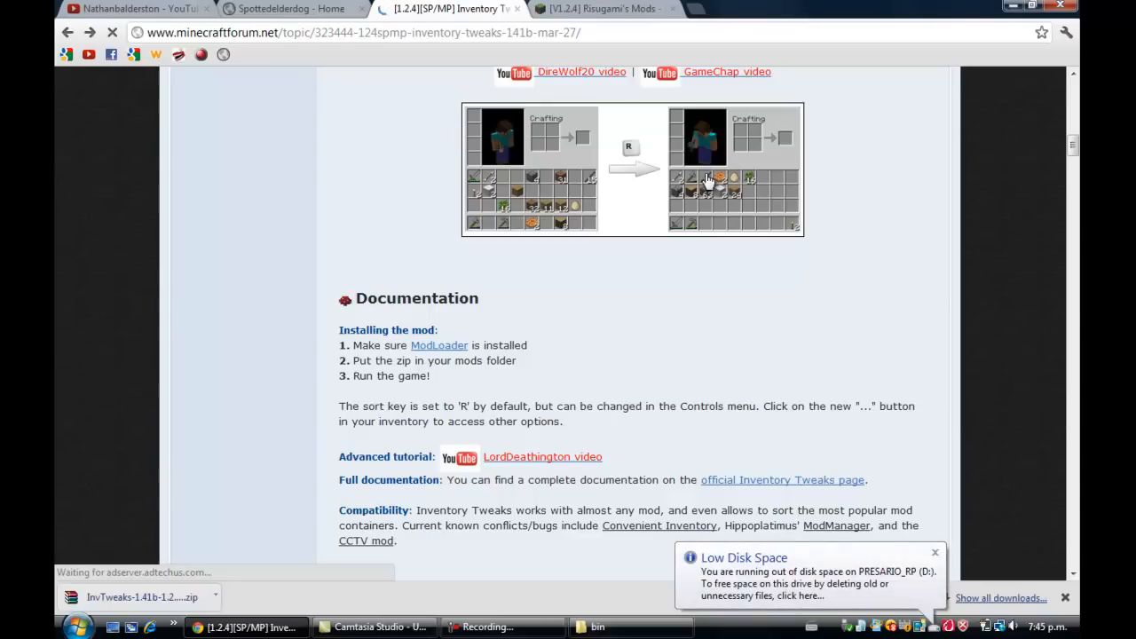
pyautogui.moveTo(972, 390)
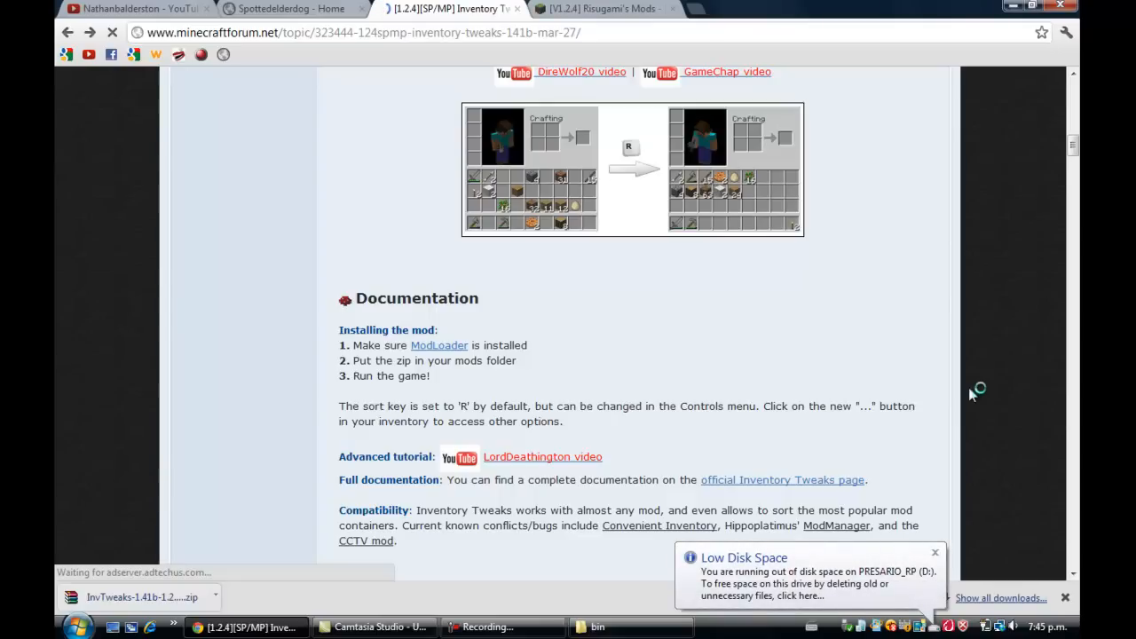